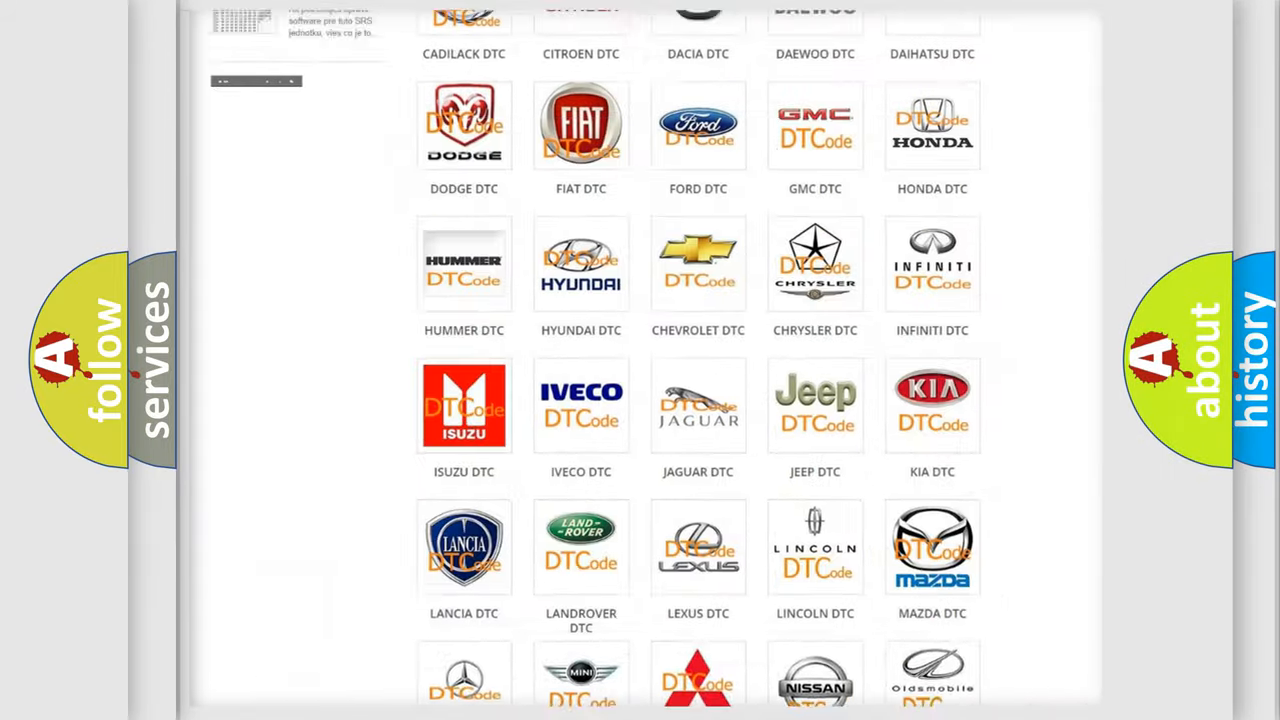
Open the FORD DTC tile and scroll through its trouble code subcategories, back to the top.
scroll(up, 3)
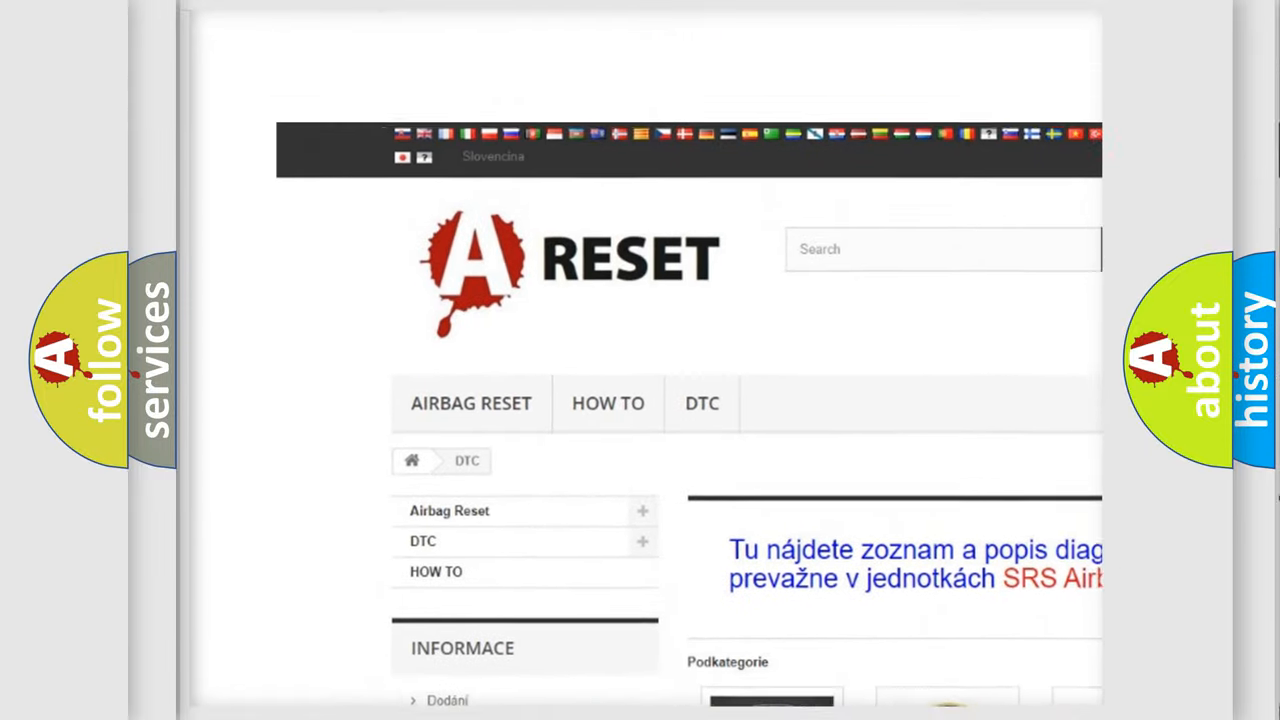
scroll(up, 3)
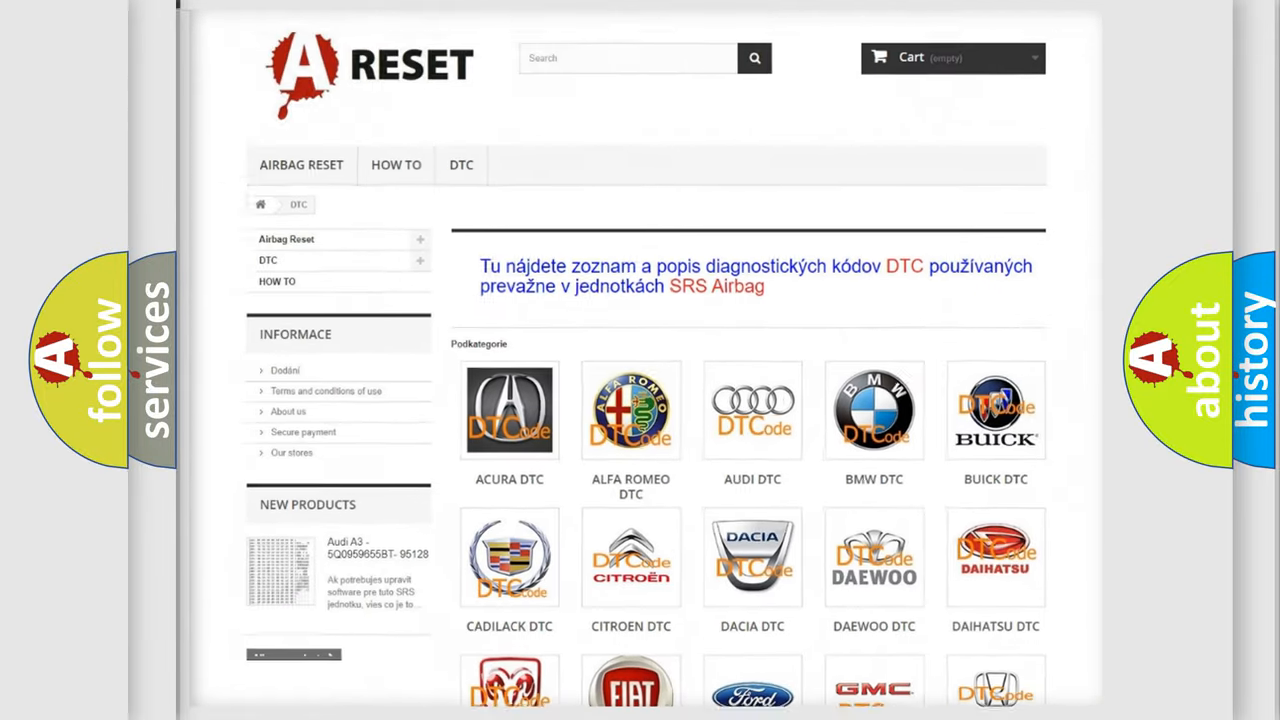
scroll(down, 3)
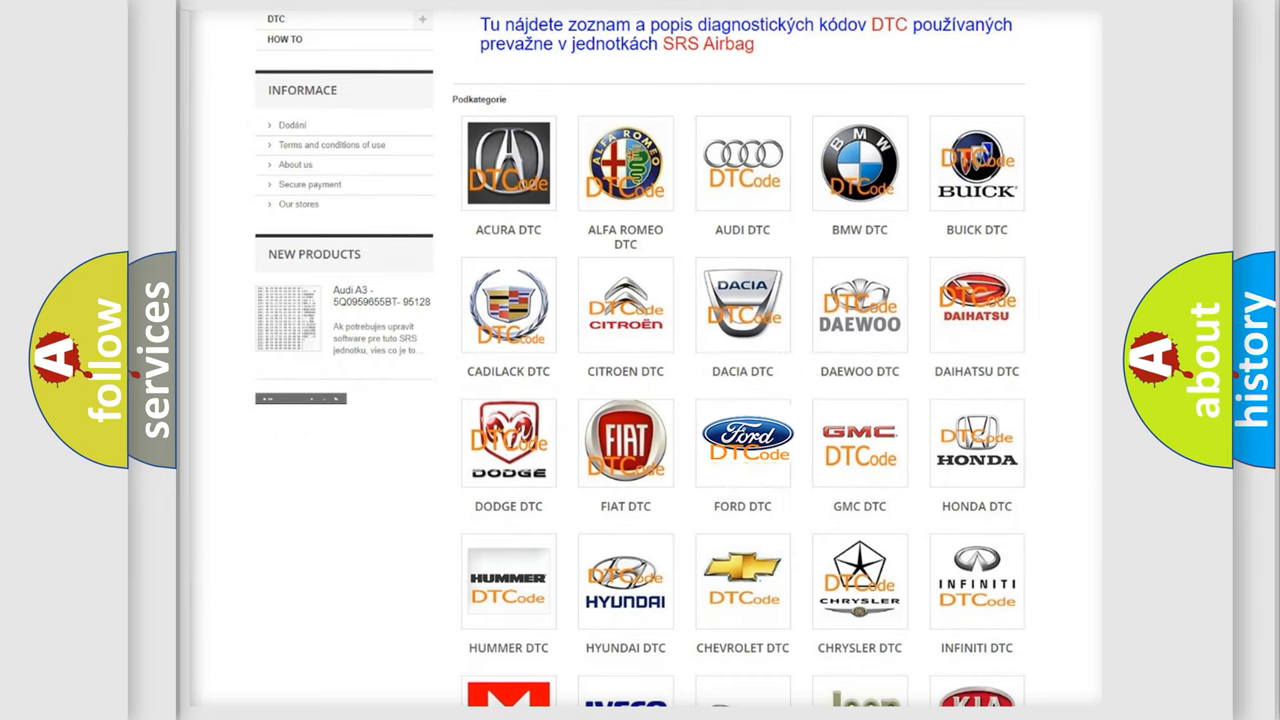
click(742, 442)
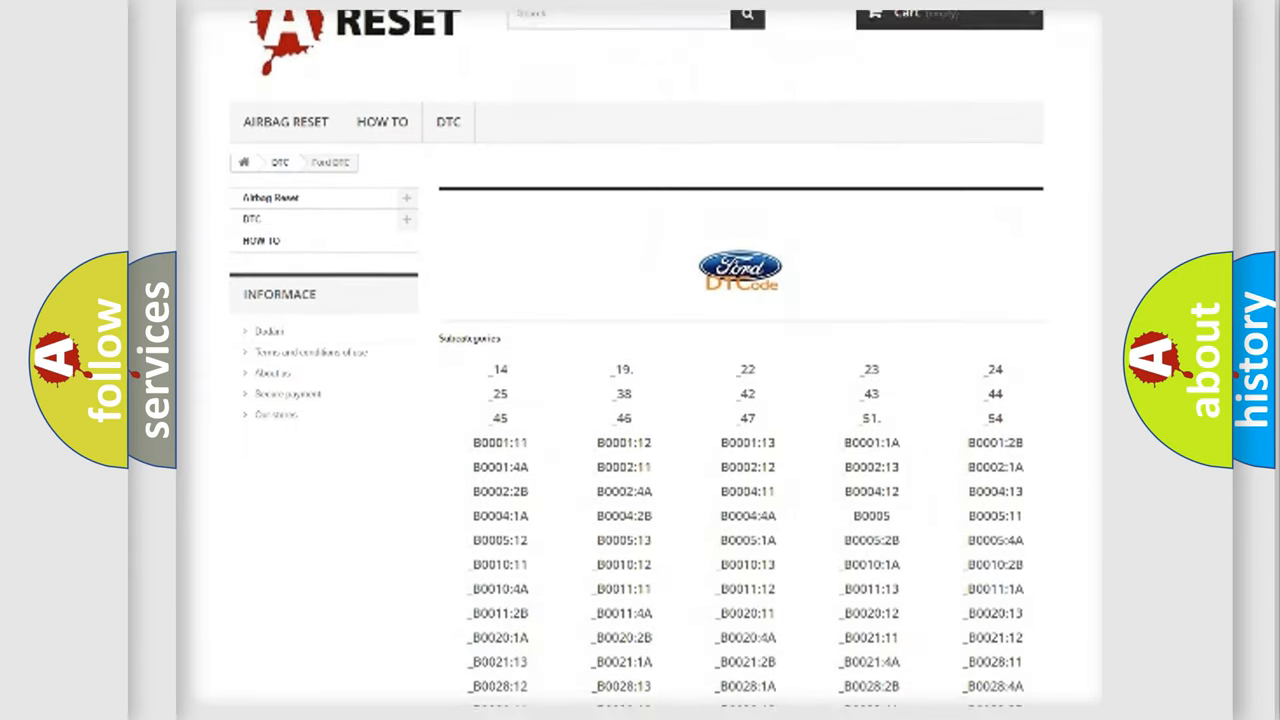
scroll(down, 3)
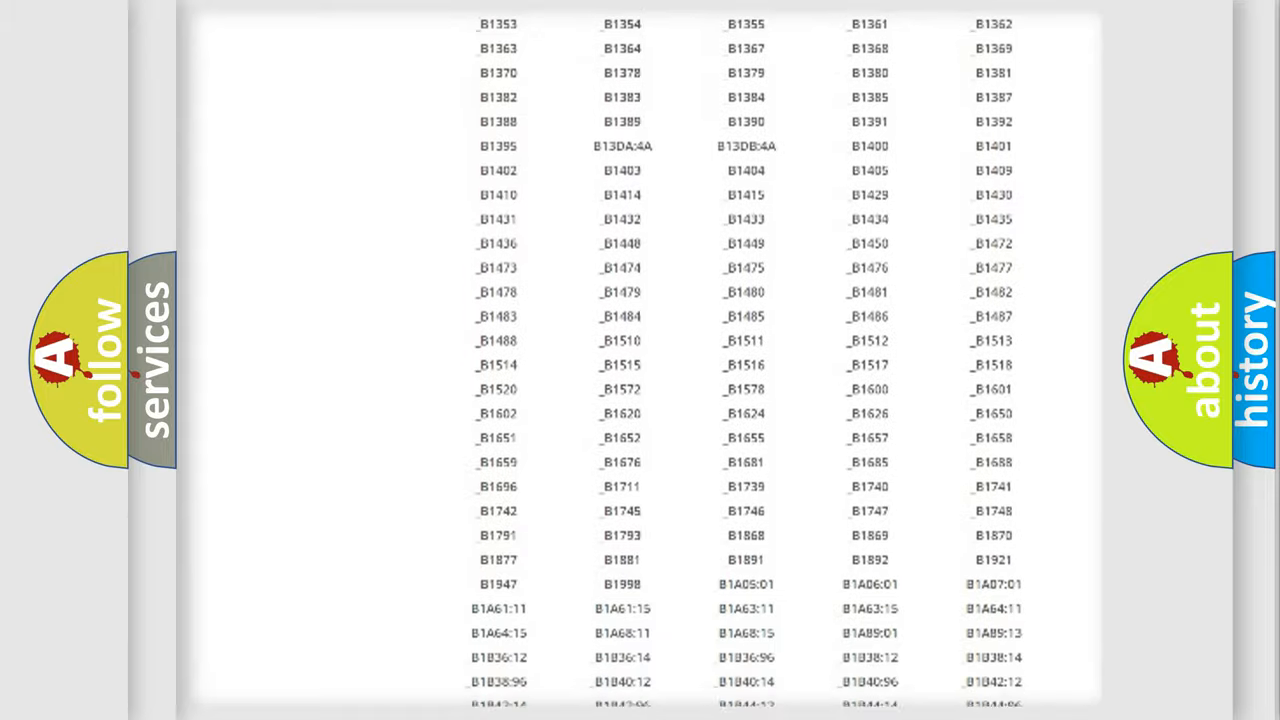
scroll(up, 3)
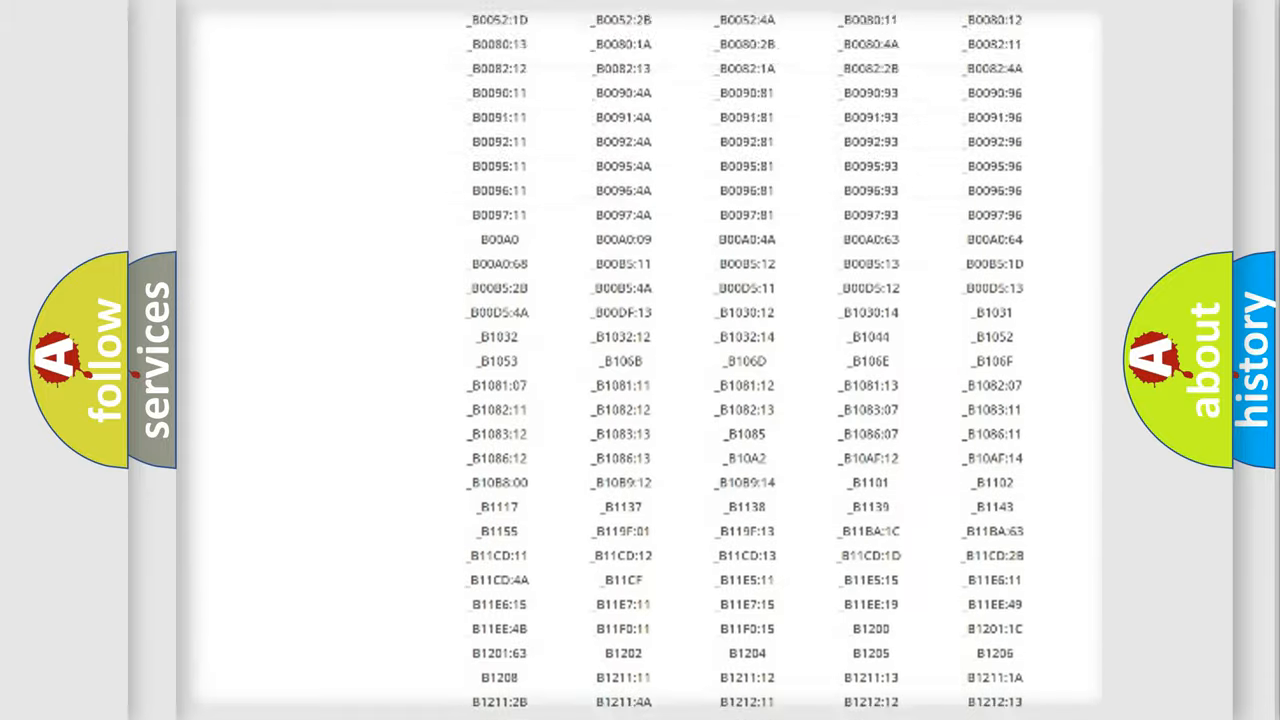
scroll(up, 3)
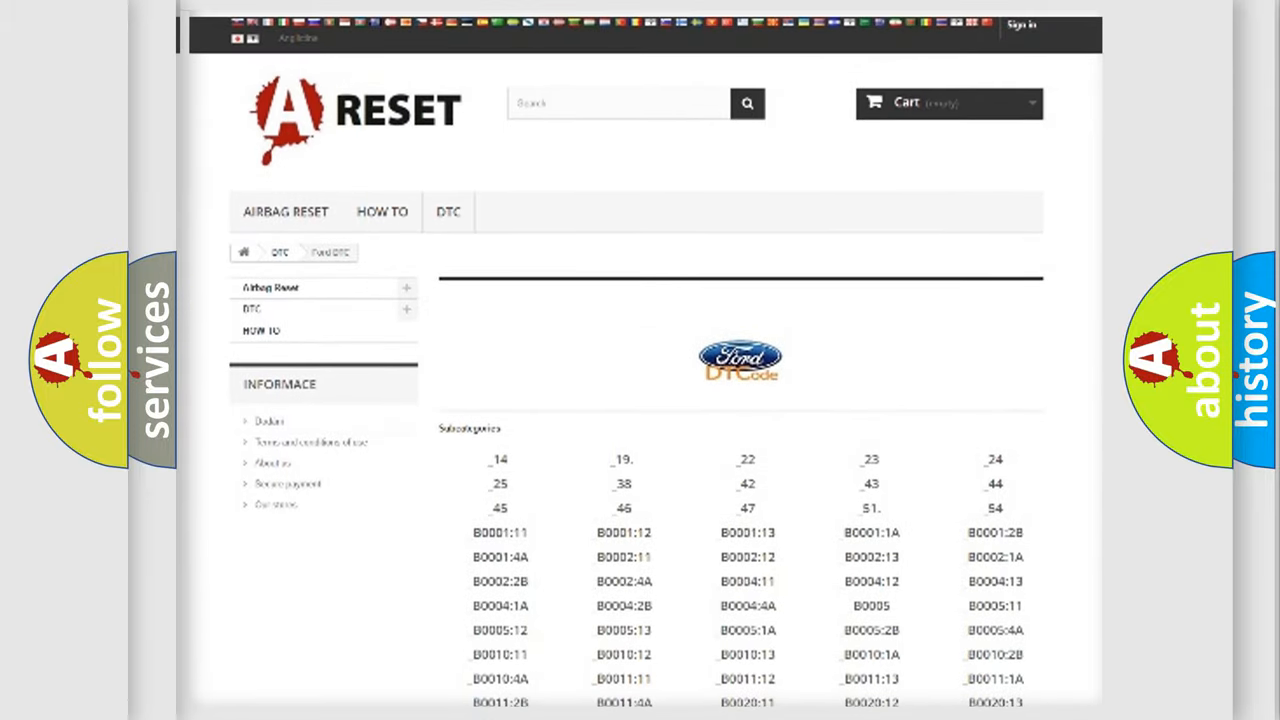